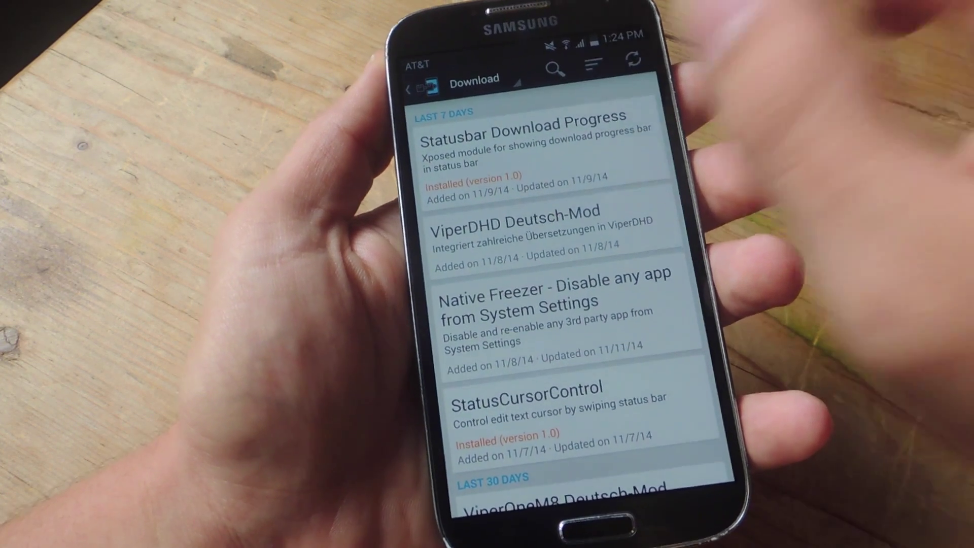
Find the Statusbar Download Progress module and view its details, version 1.0 installed
click(558, 68)
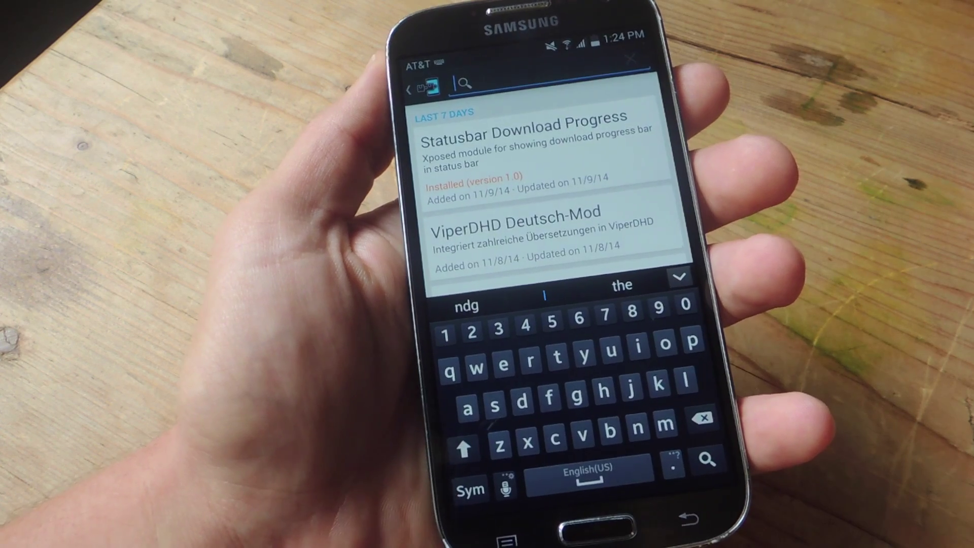
click(523, 137)
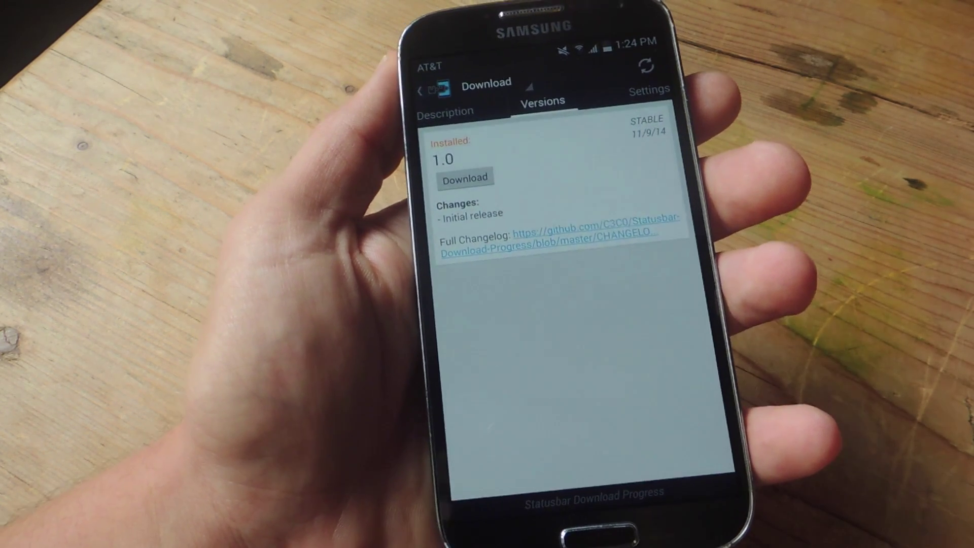
click(444, 111)
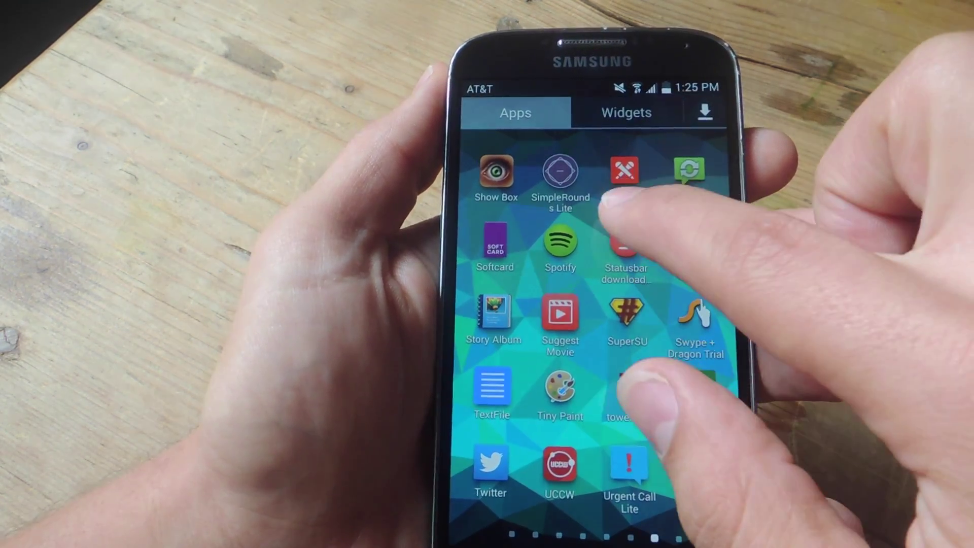
Launch Statusbar Download Progress from the app drawer to reach its settings screen
click(623, 246)
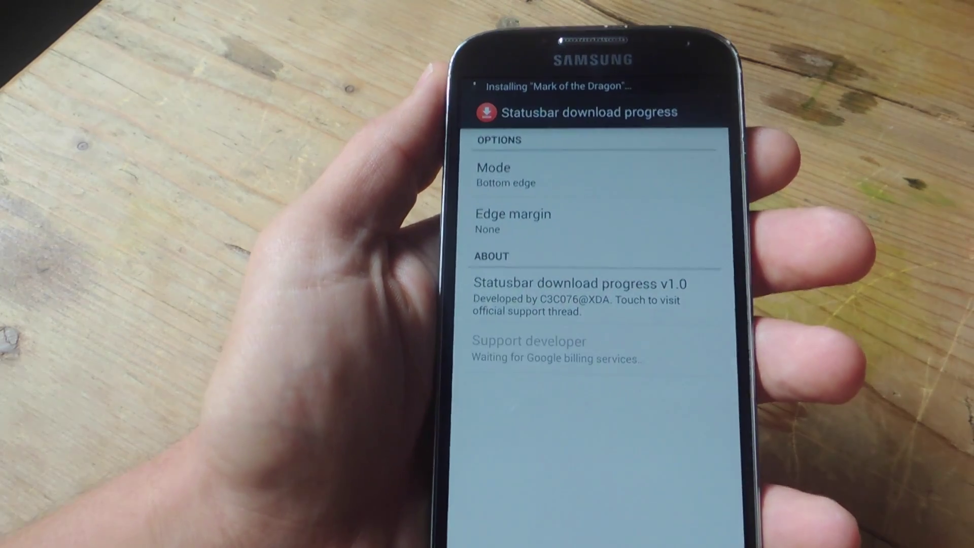